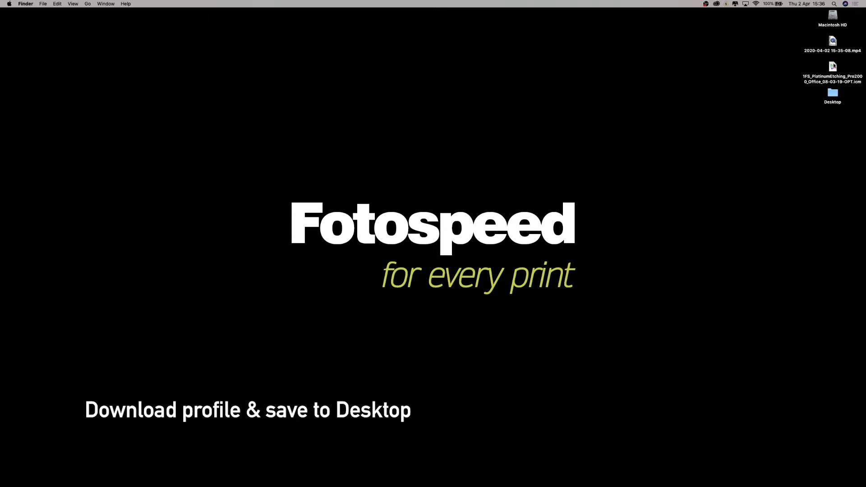
mouse_move(700, 193)
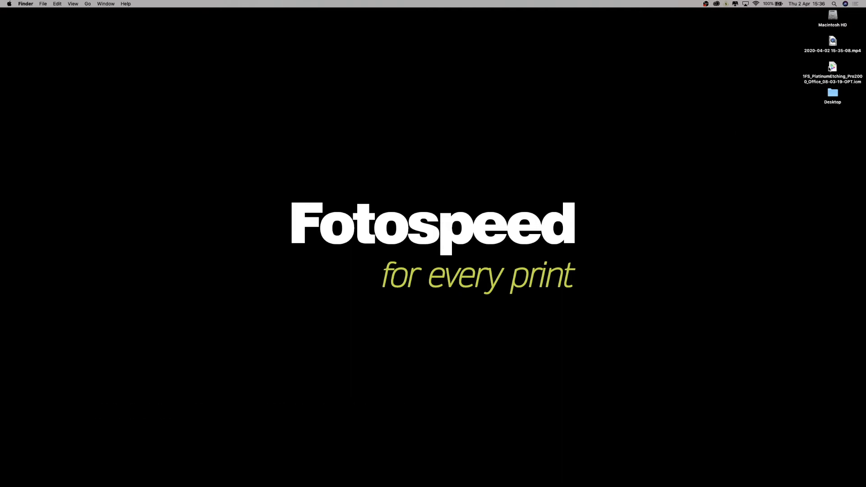
mouse_move(668, 171)
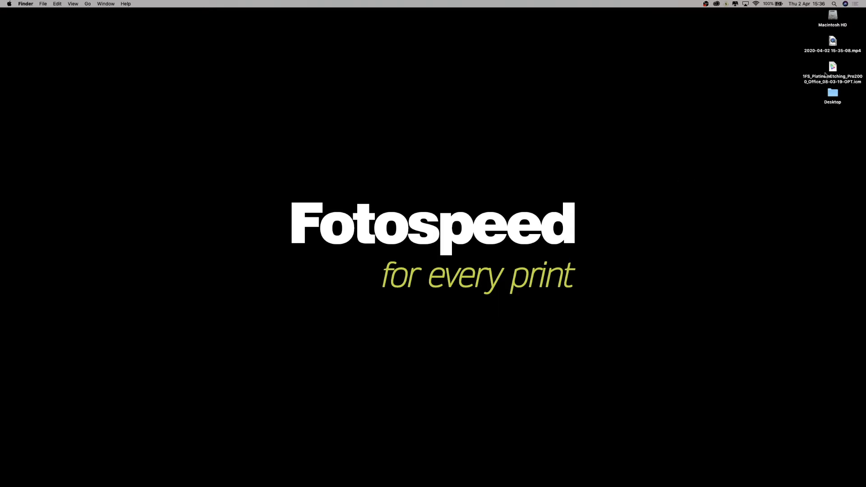
Use Go > Computer and open the Macintosh HD drive showing Applications, Library, System and Users.
left_click(833, 66)
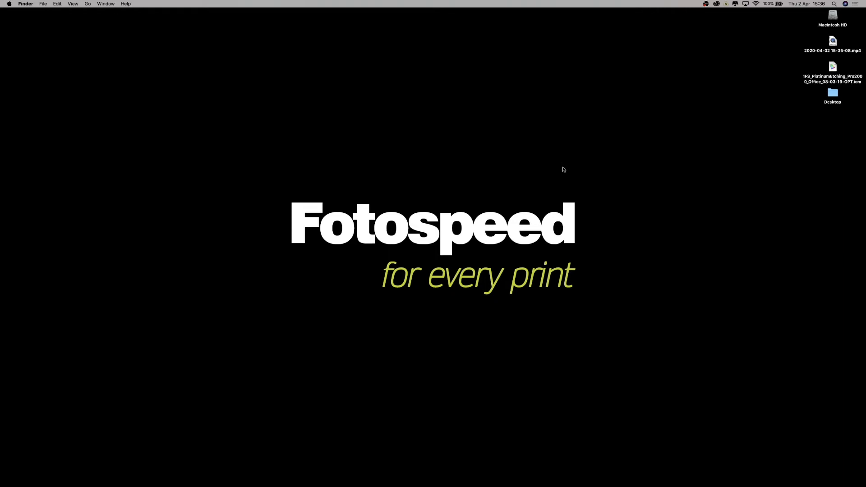
mouse_move(823, 72)
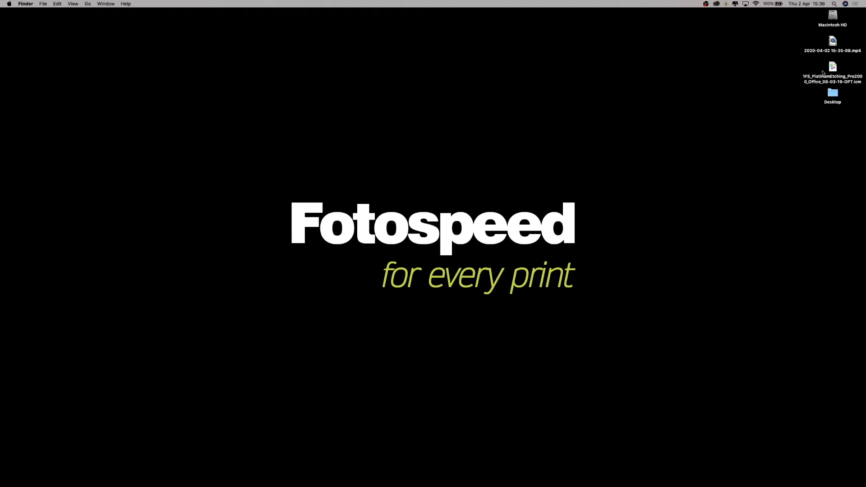
mouse_move(317, 144)
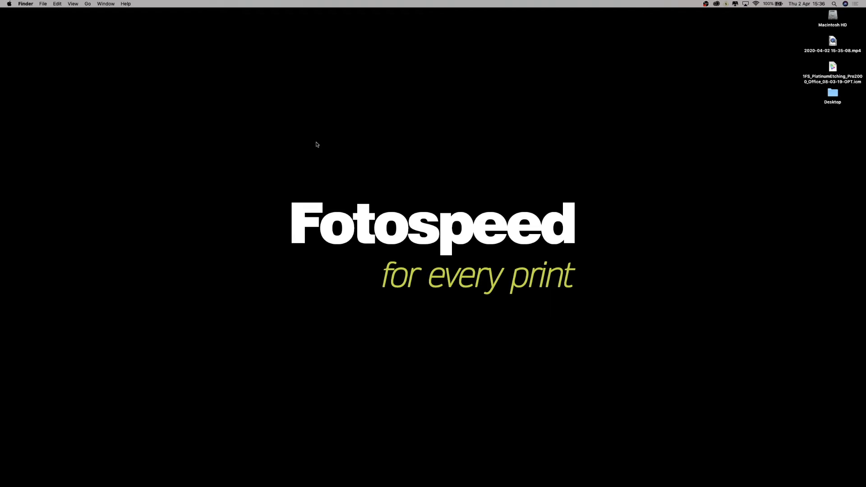
mouse_move(127, 72)
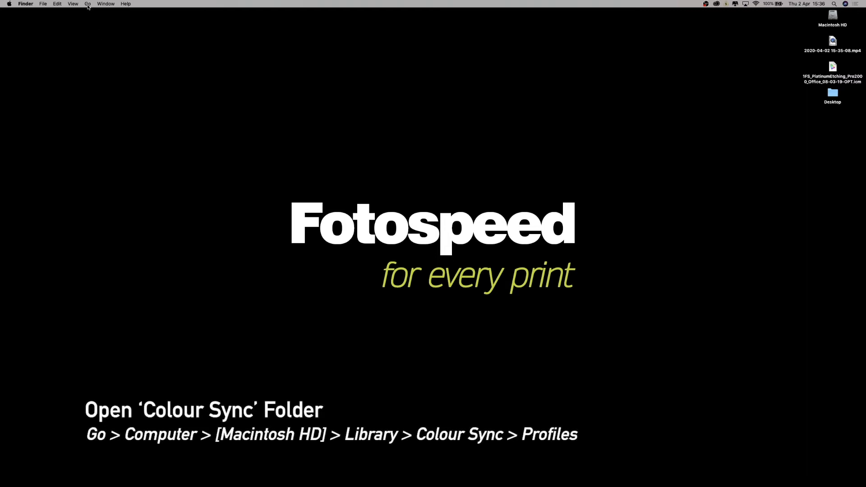
left_click(87, 4)
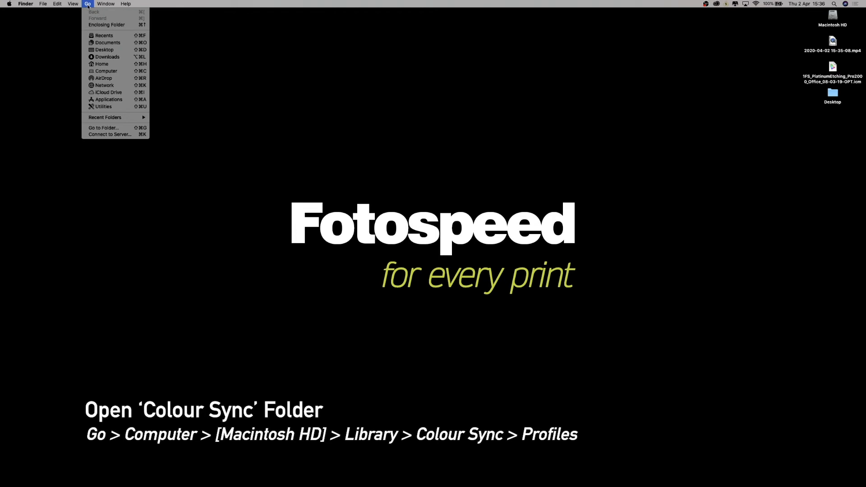
mouse_move(107, 25)
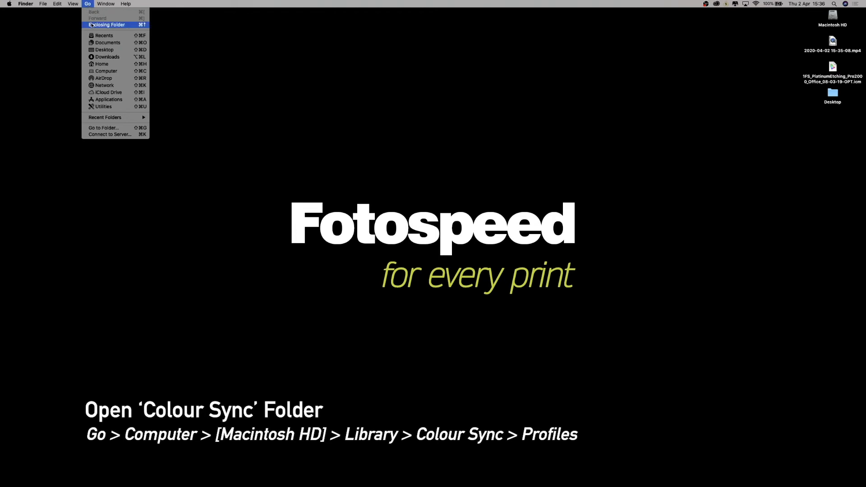
mouse_move(103, 35)
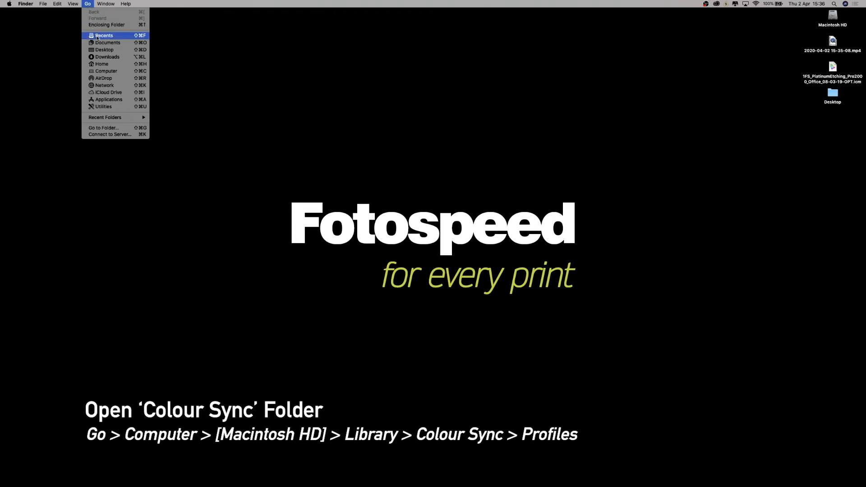
mouse_move(105, 70)
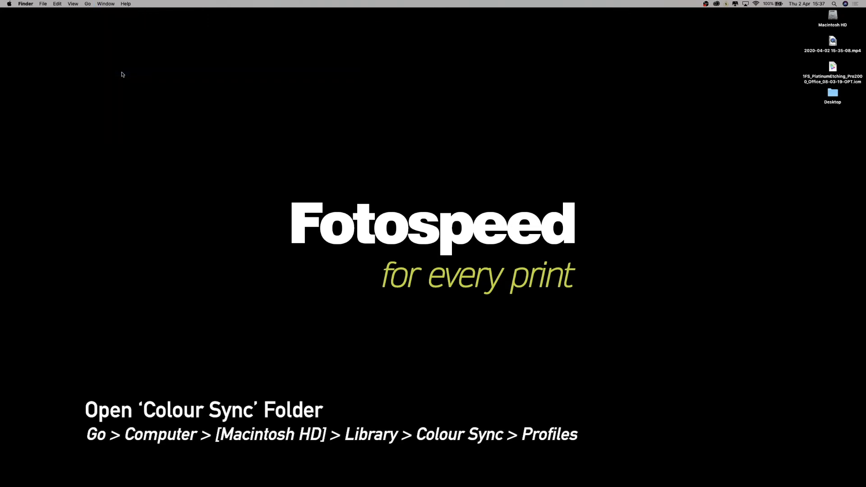
left_click(88, 3)
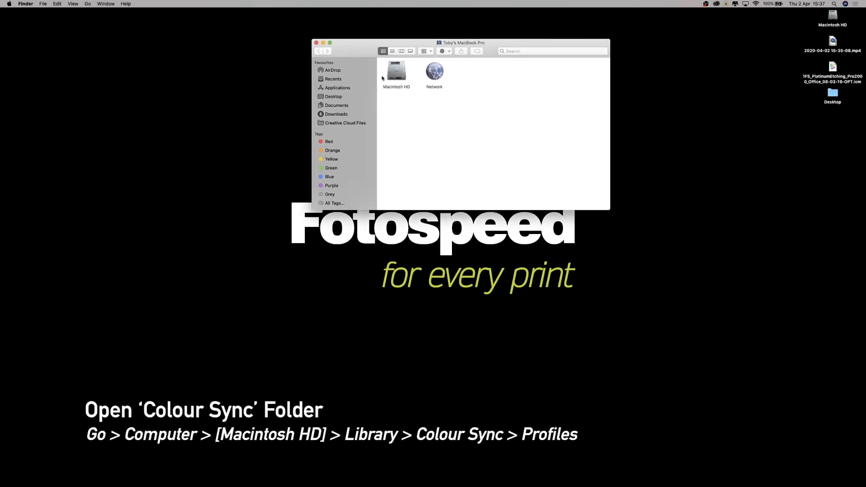
mouse_move(397, 71)
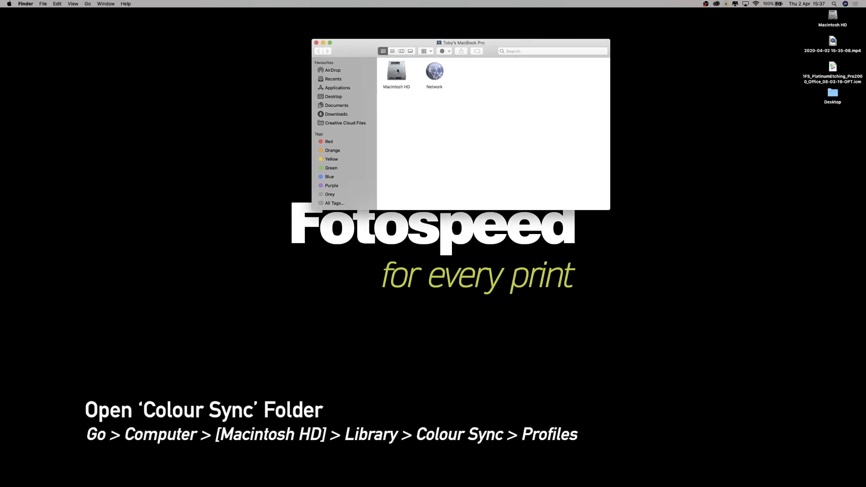
left_click(396, 71)
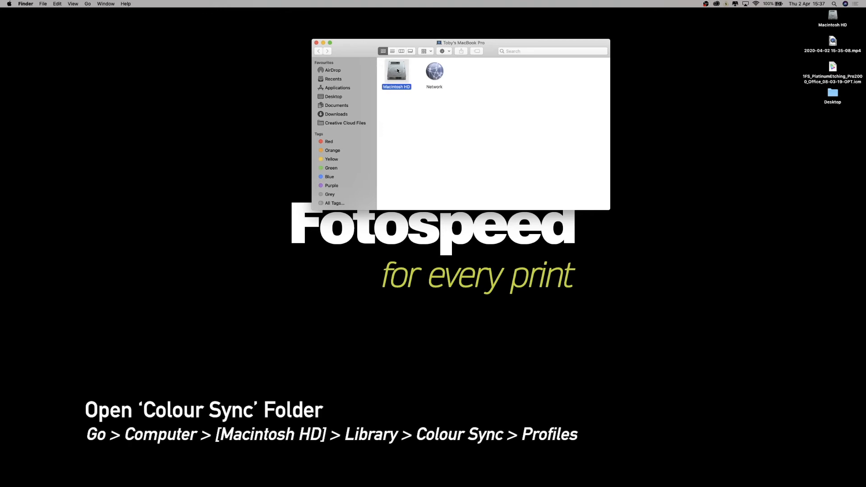
double_click(396, 70)
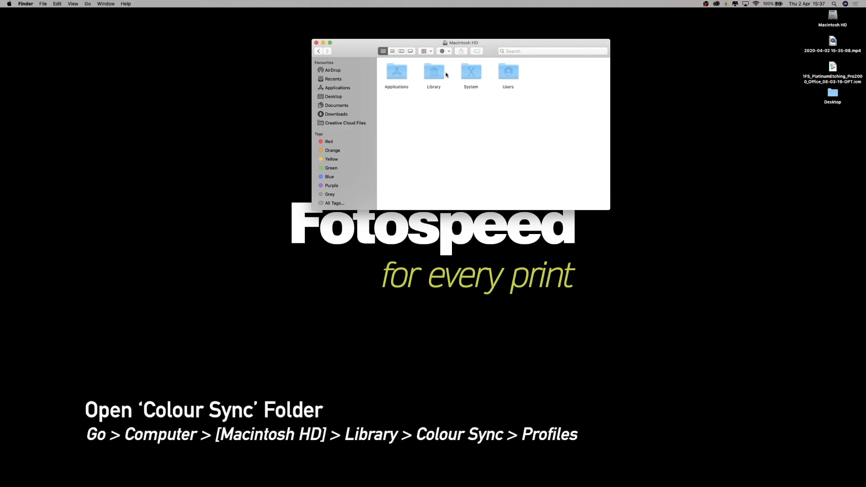
mouse_move(445, 75)
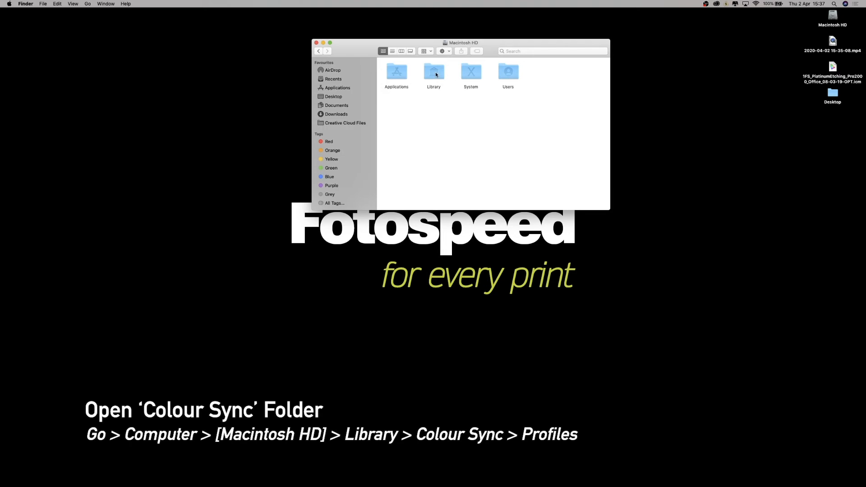
Navigate into Library > ColorSync > Profiles, listing the existing Fotospeed .icm profiles.
double_click(434, 72)
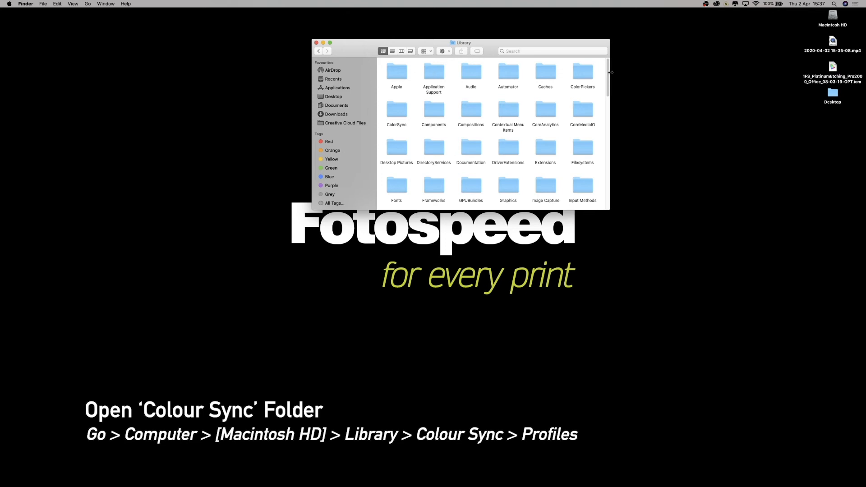
scroll("down", 3)
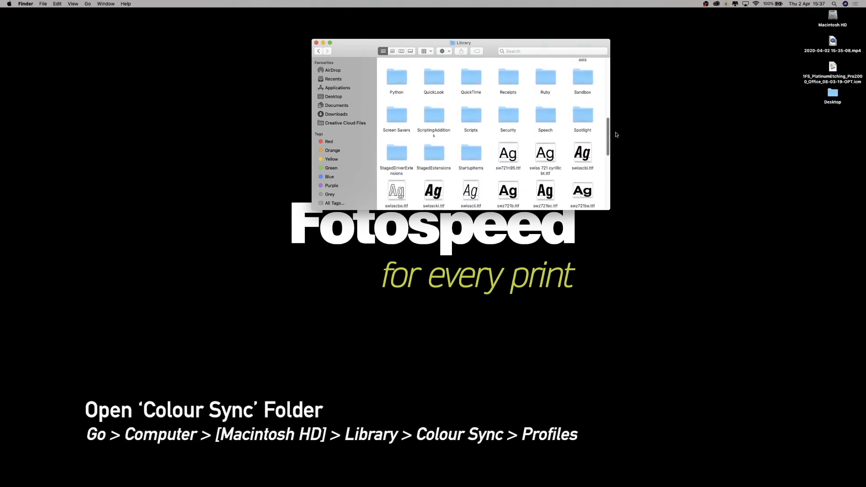
scroll("up", 3)
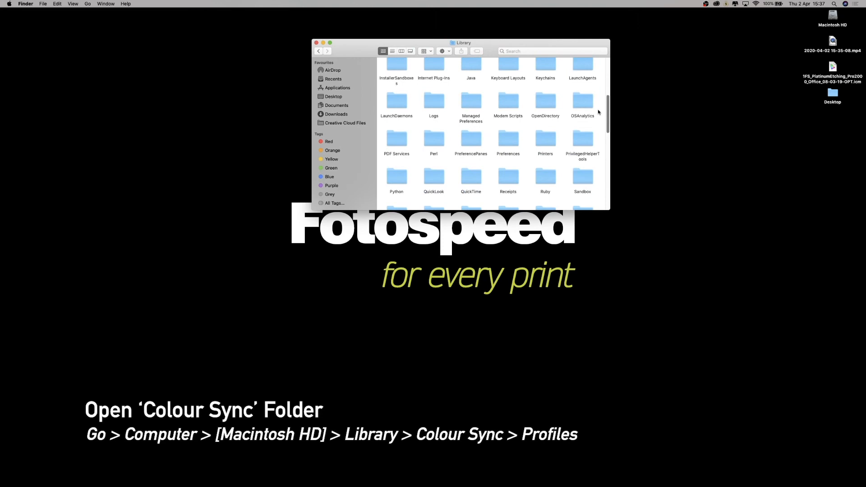
scroll("up", 3)
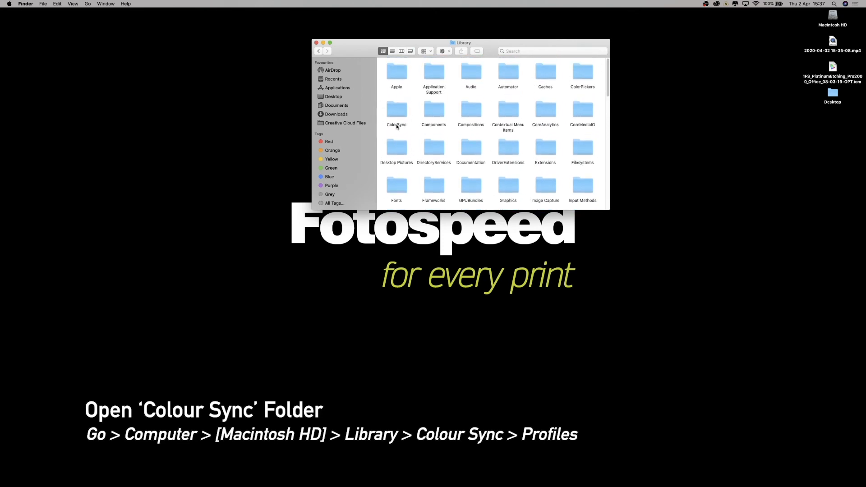
left_click(396, 110)
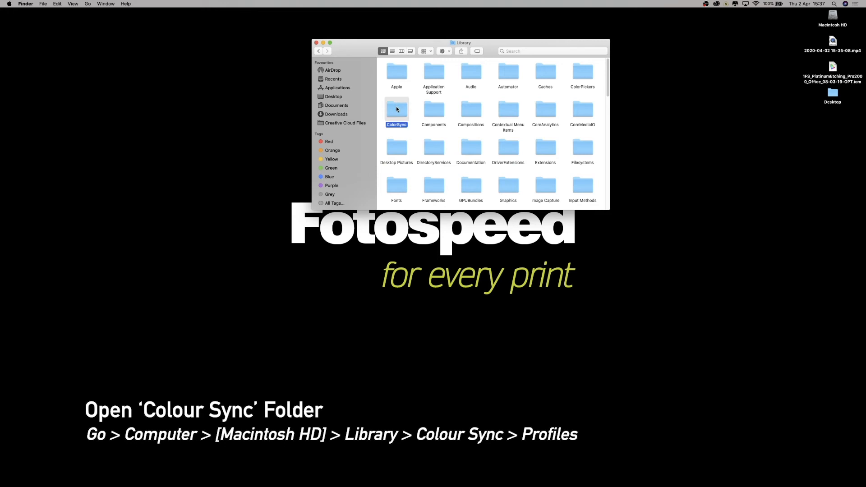
double_click(396, 109)
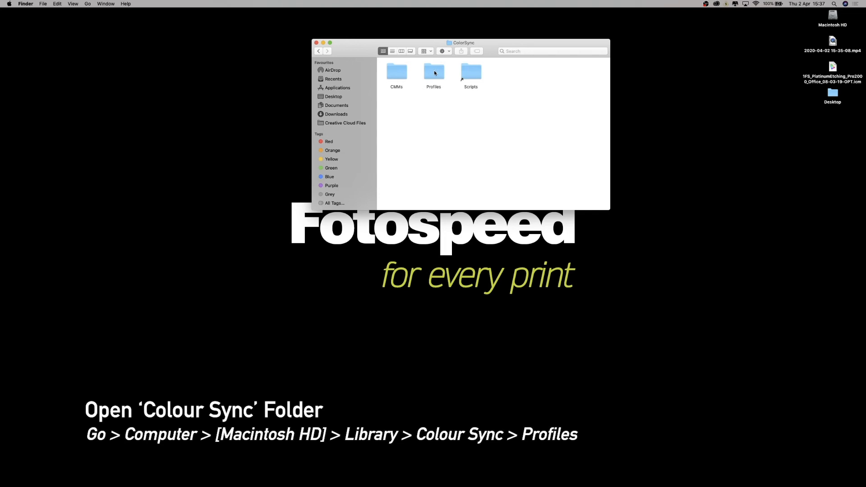
double_click(434, 72)
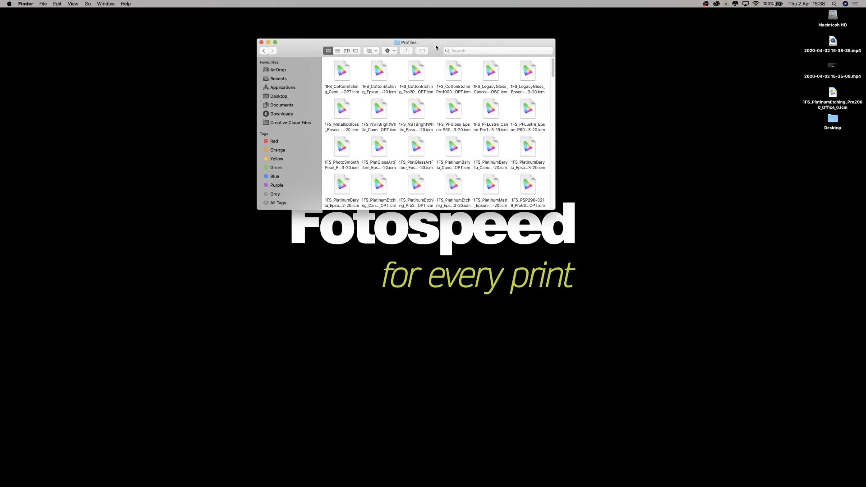
mouse_move(496, 209)
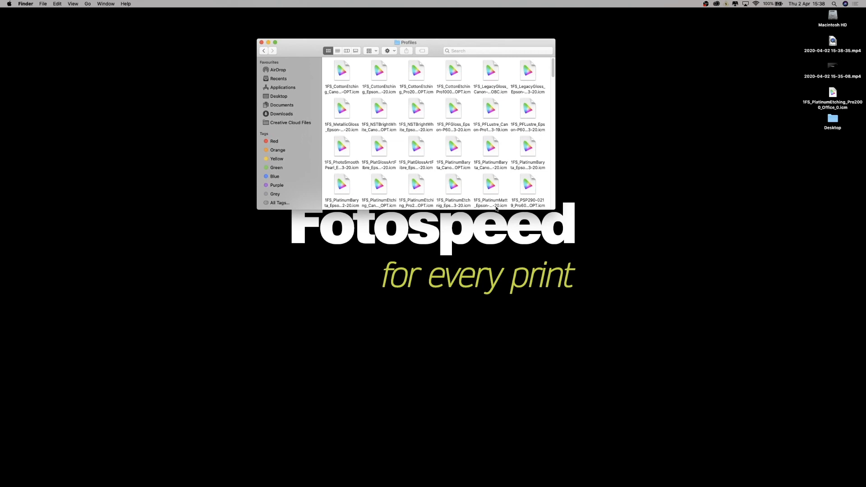
Move the PlatinumEtching .icm from the desktop into Profiles, authenticating as admin, then close the window.
left_click(832, 93)
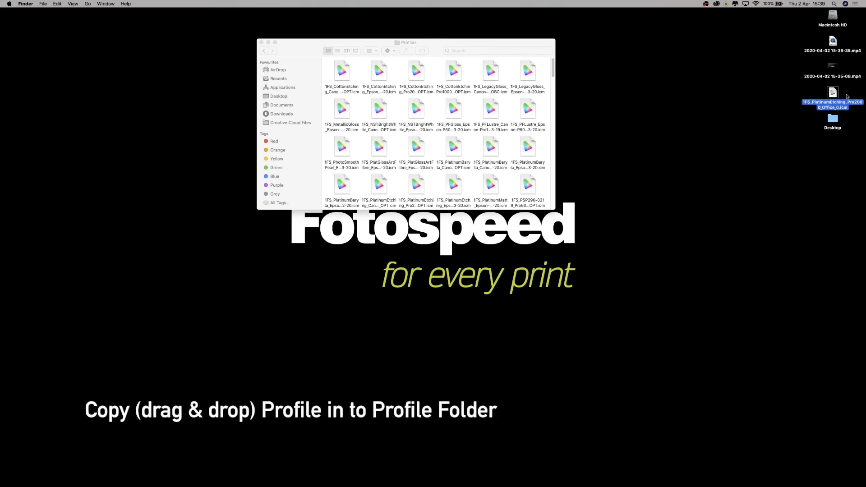
mouse_move(450, 57)
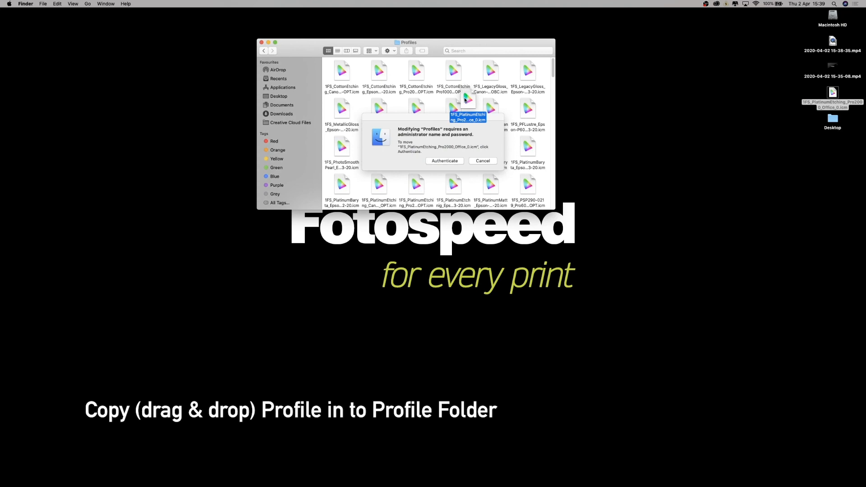
left_click(444, 160)
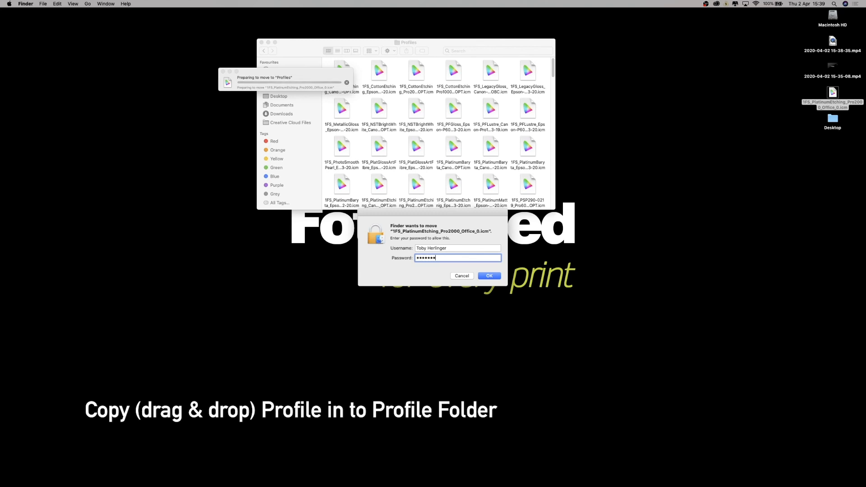
left_click(488, 276)
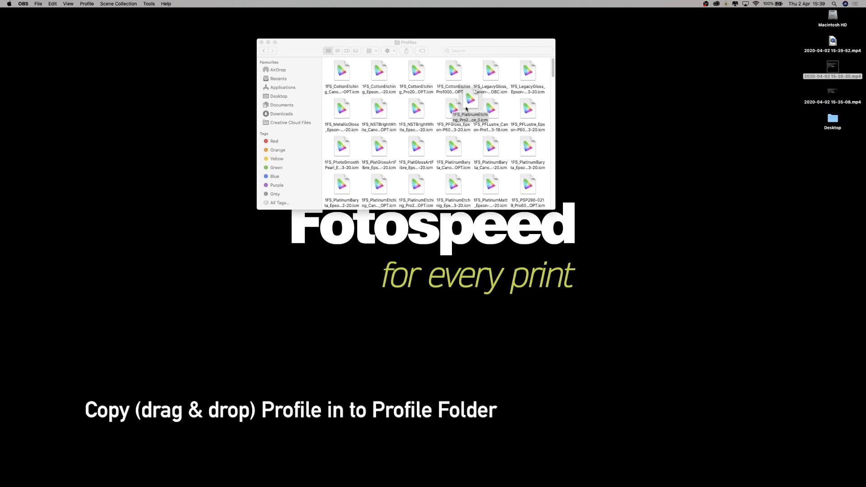
left_click(470, 109)
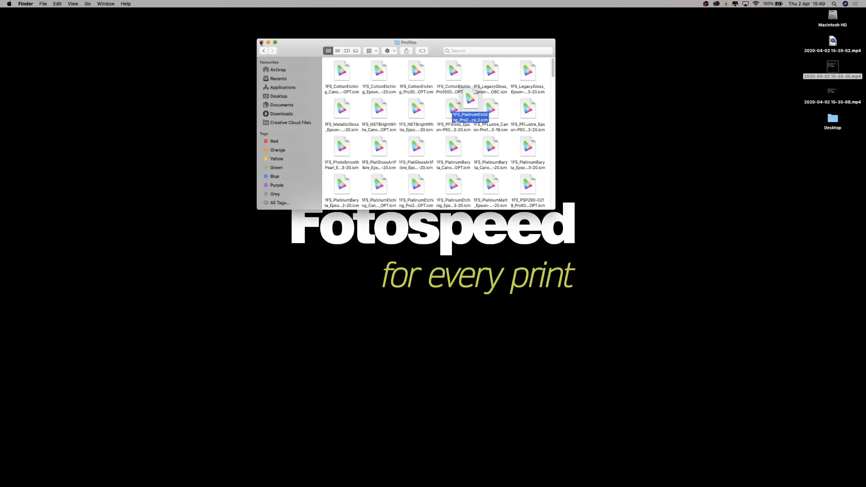
left_click(261, 42)
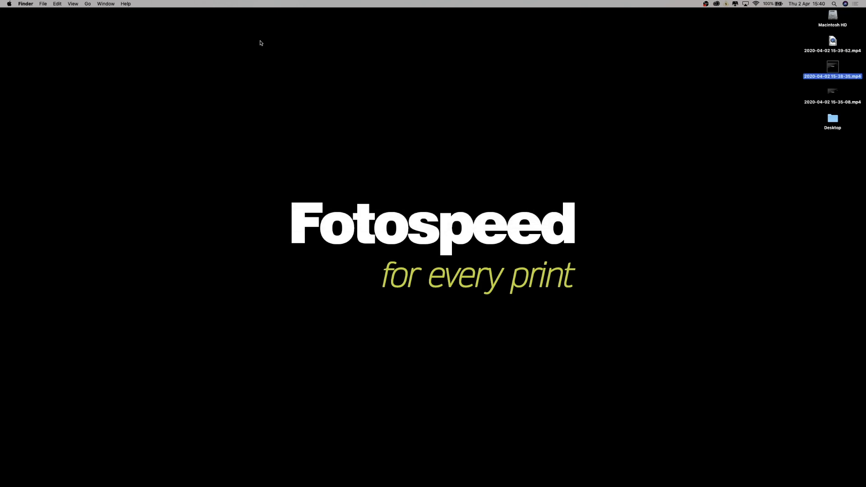